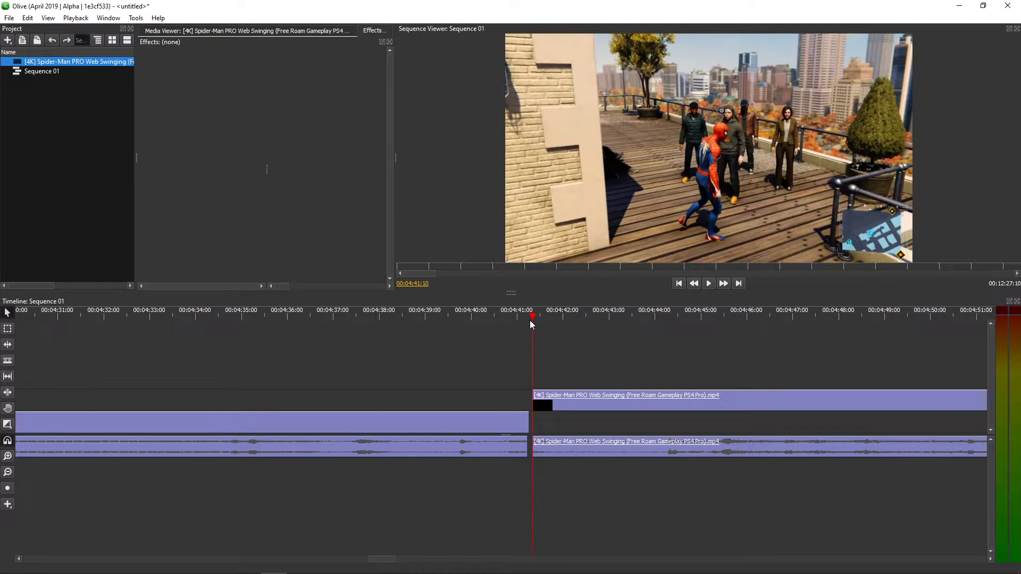
Step: Unlink the Spider-Man clip via Link/Unlink and select its video part alone
click(709, 282)
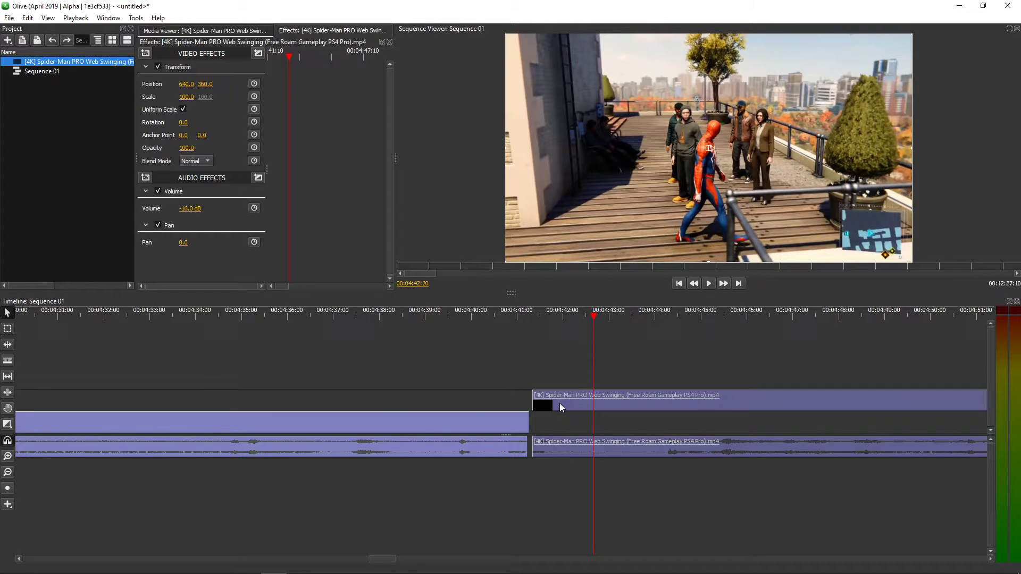
right_click(557, 409)
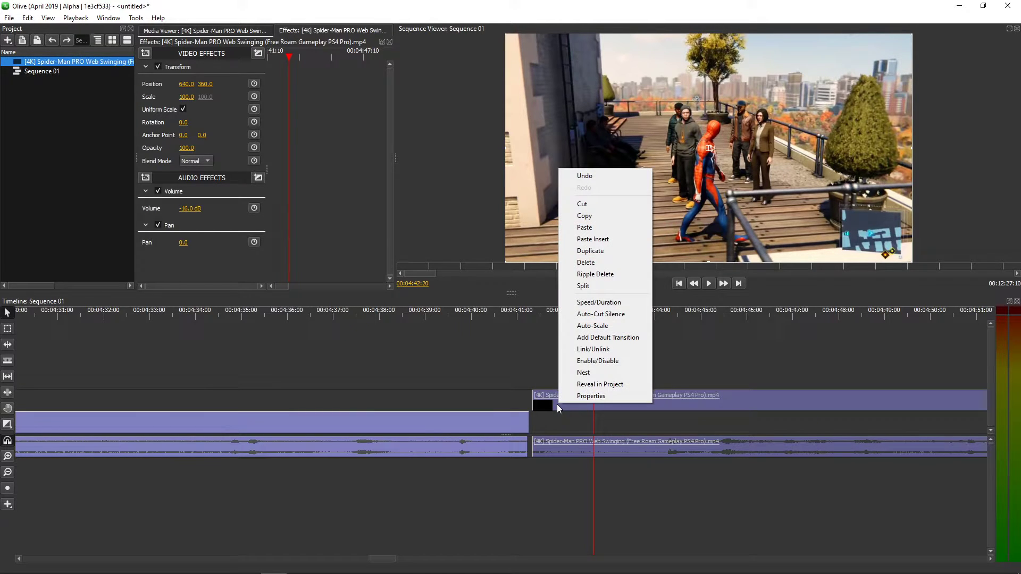
click(612, 353)
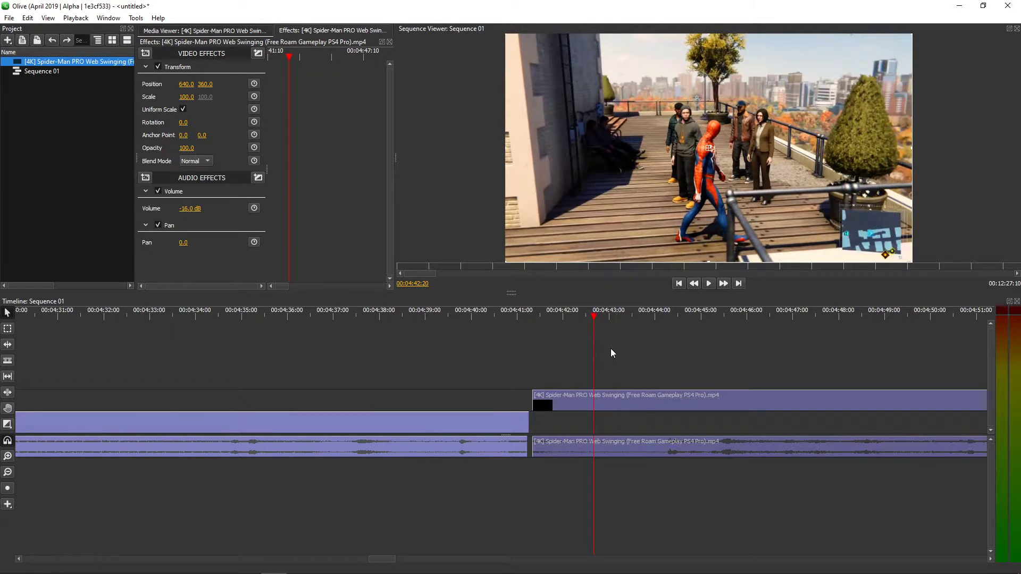
click(145, 178)
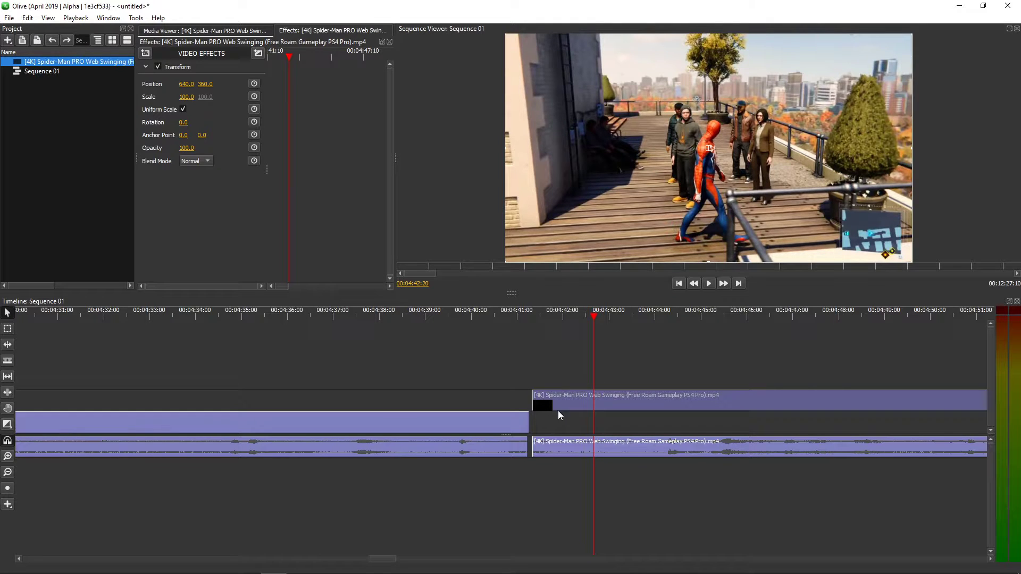
click(592, 400)
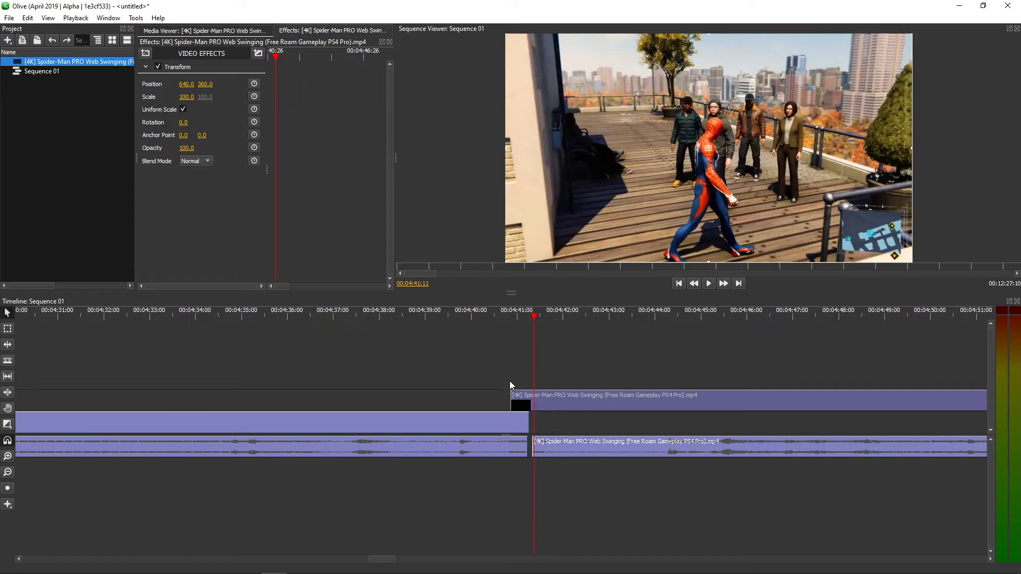
mouse_move(496, 246)
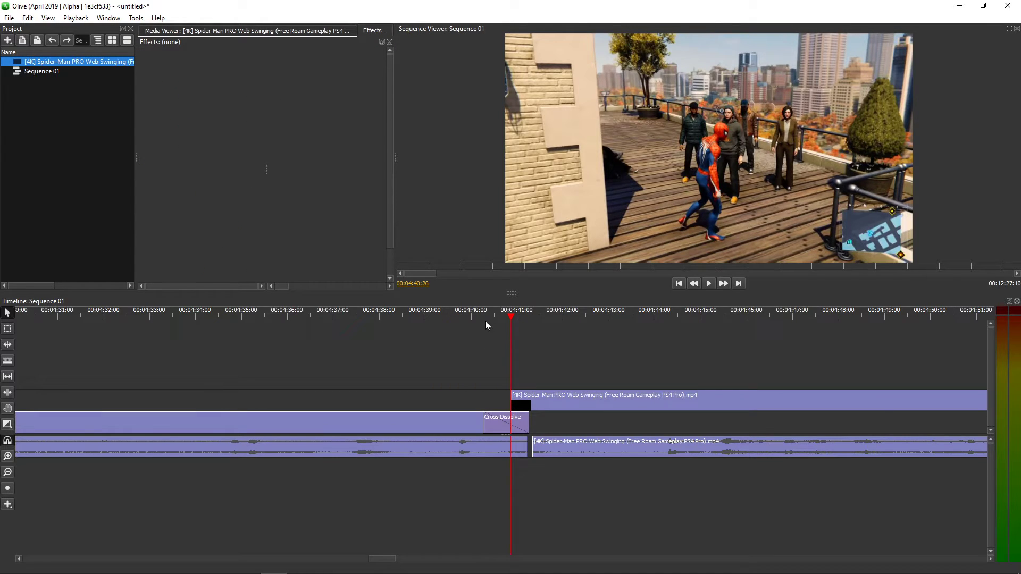
Step: Overlap the Spider-Man video onto the previous clip and end that clip with a Cross Dissolve
click(537, 316)
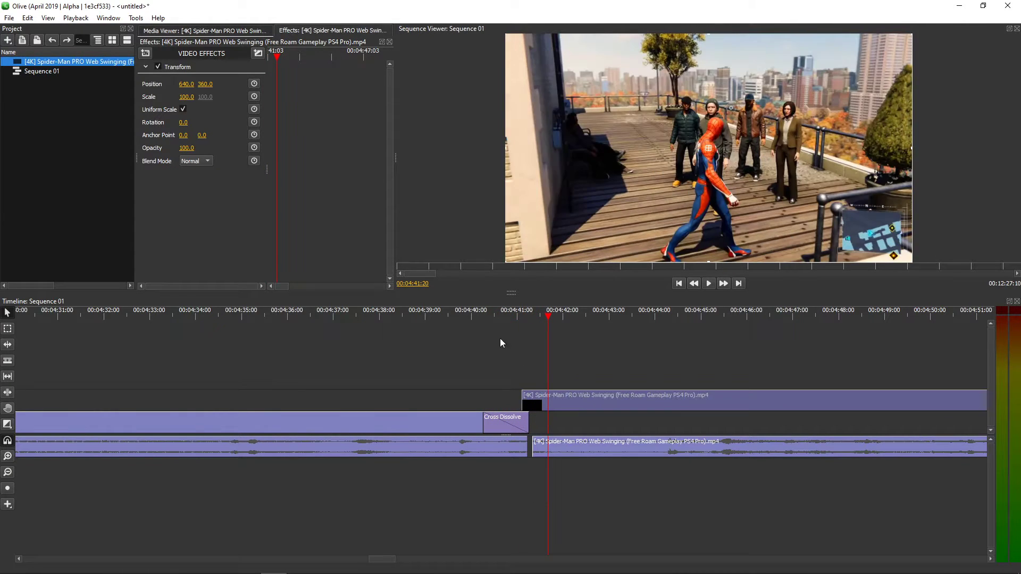
Step: Start the Spider-Man video with a Cross Dissolve and play back from just before it
click(708, 283)
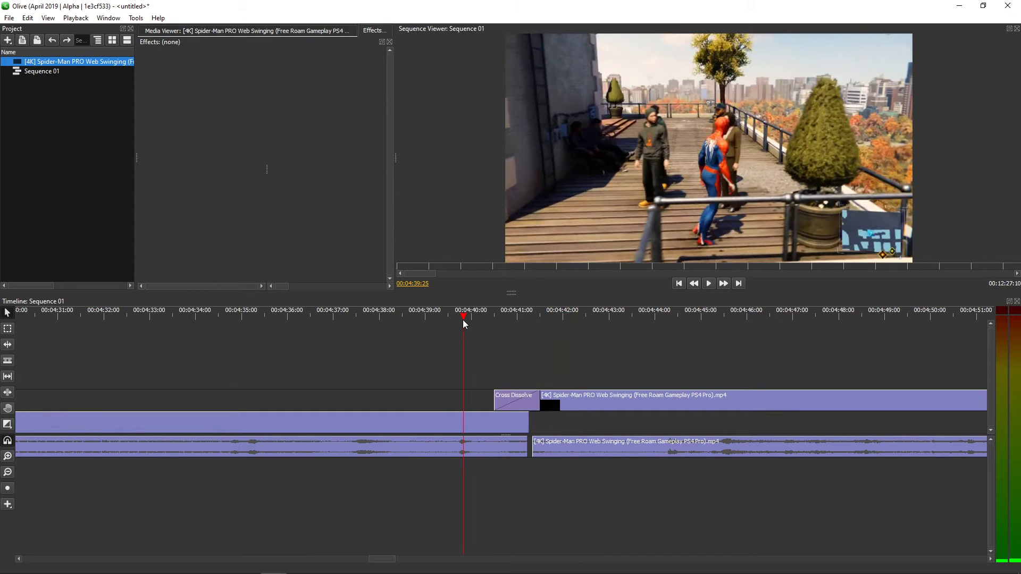
click(708, 283)
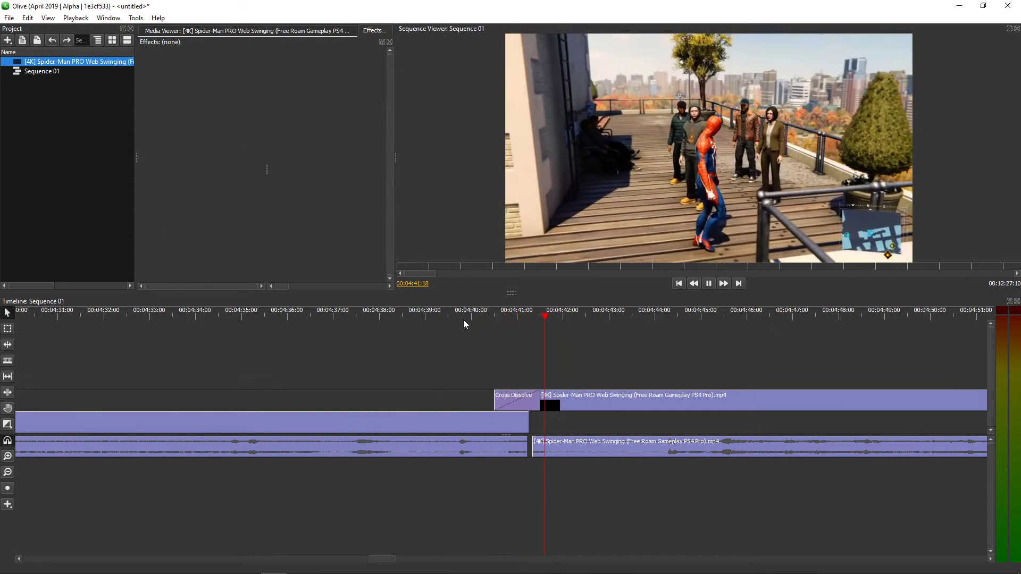